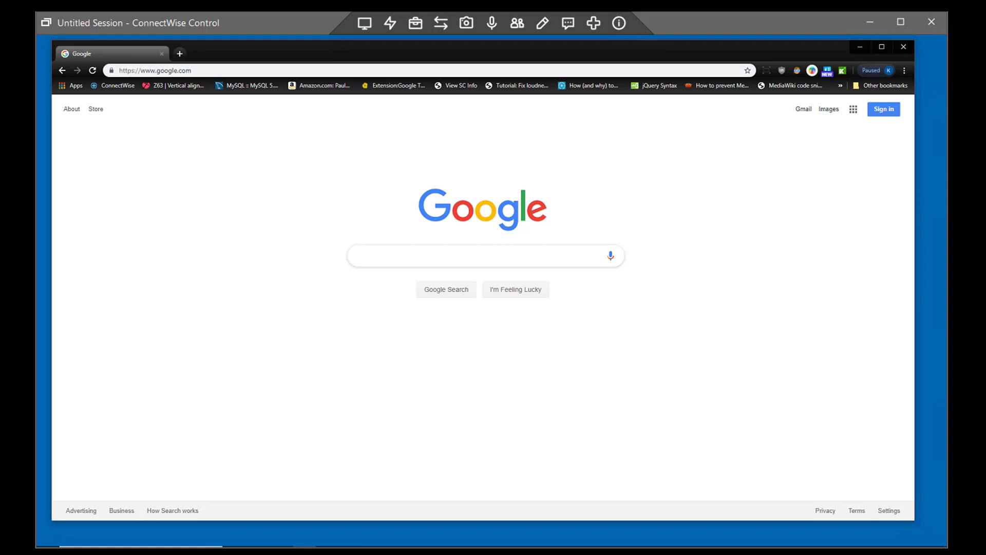
Step: Enable Require My Consent from the guest tray icon, then choose Consent to Control for the host
{"action": "left_click", "coordinate": [364, 22]}
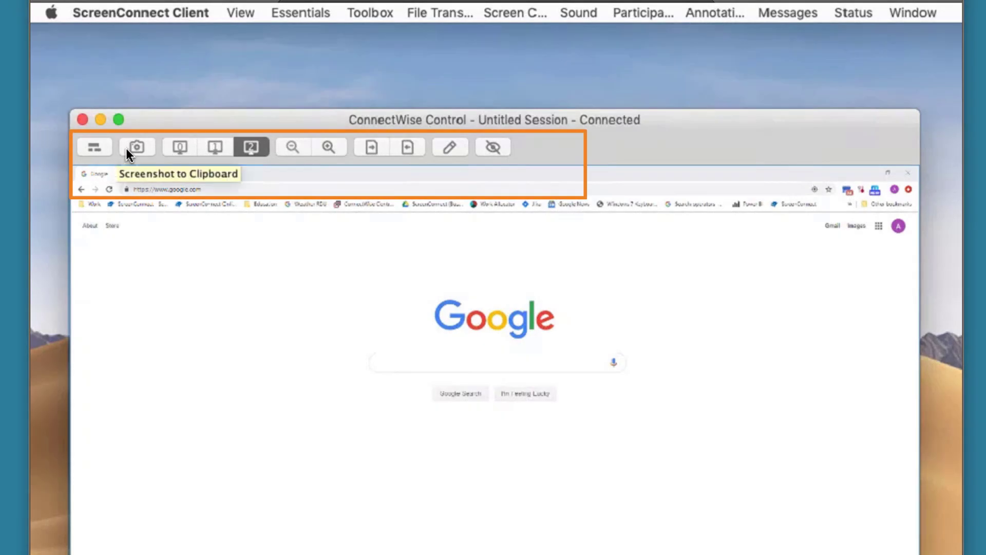
{"action": "mouse_move", "coordinate": [251, 147]}
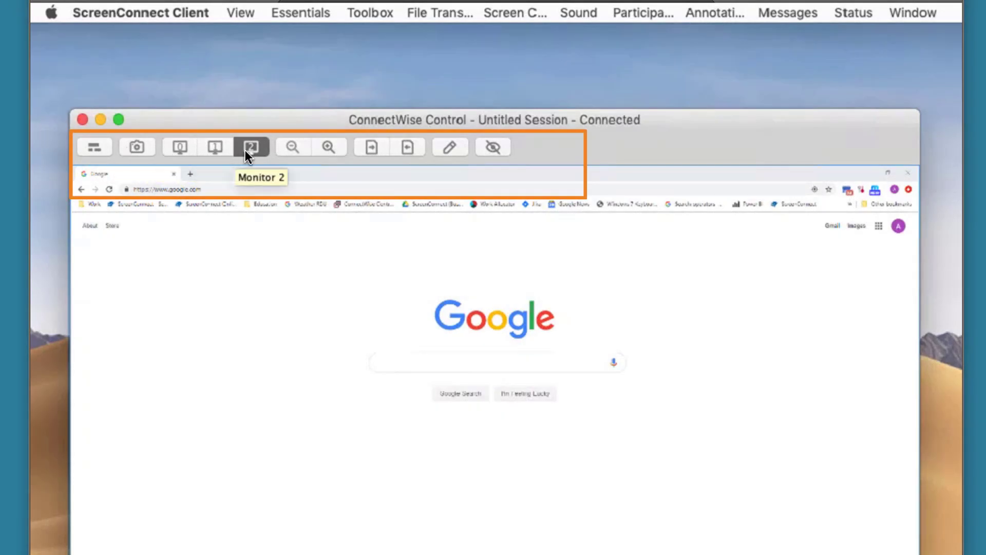
{"action": "mouse_move", "coordinate": [329, 147]}
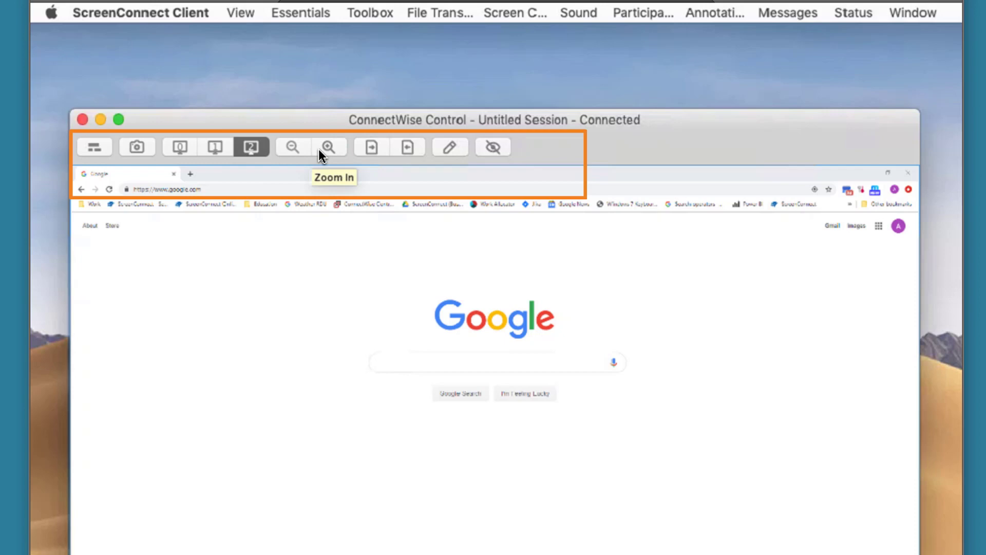
{"action": "mouse_move", "coordinate": [449, 146]}
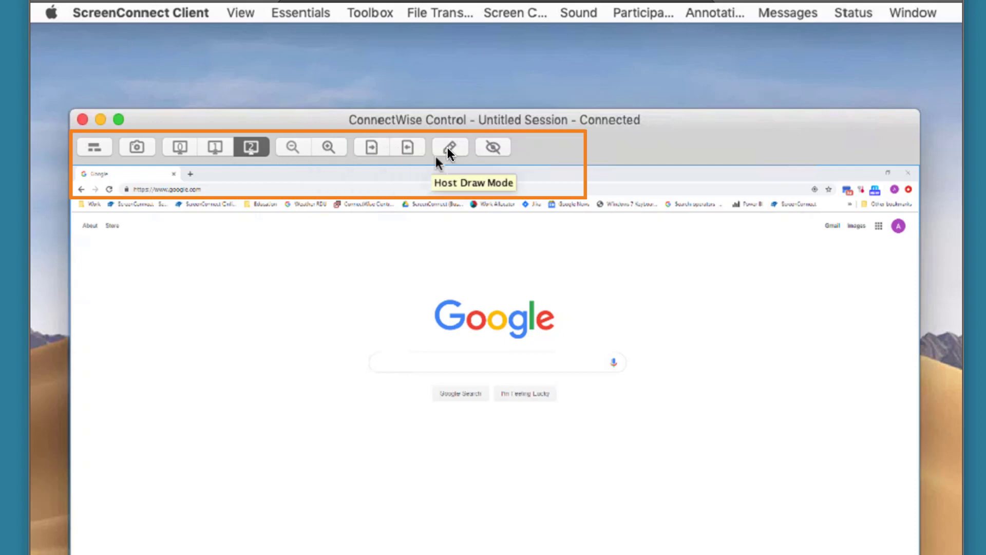
{"action": "mouse_move", "coordinate": [492, 147]}
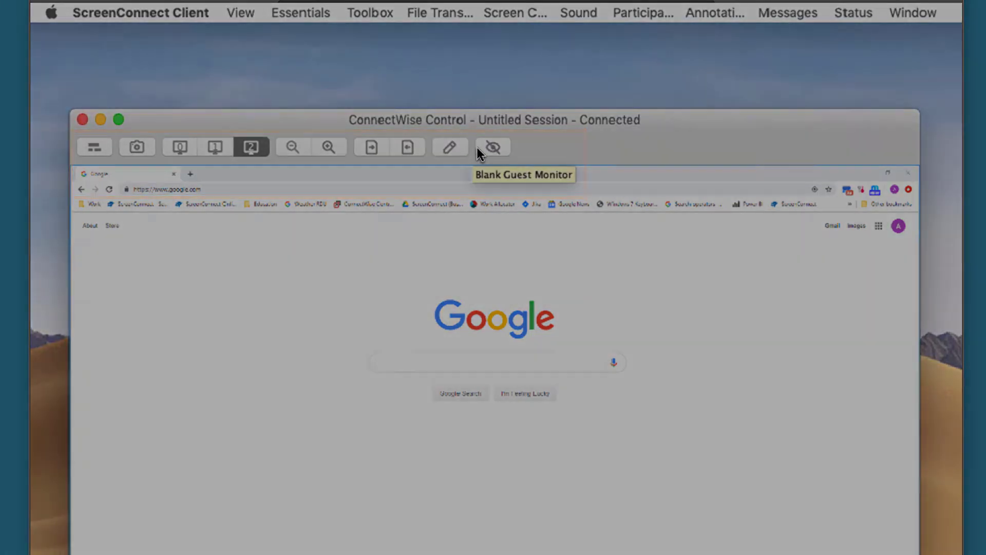
{"action": "left_click", "coordinate": [493, 147]}
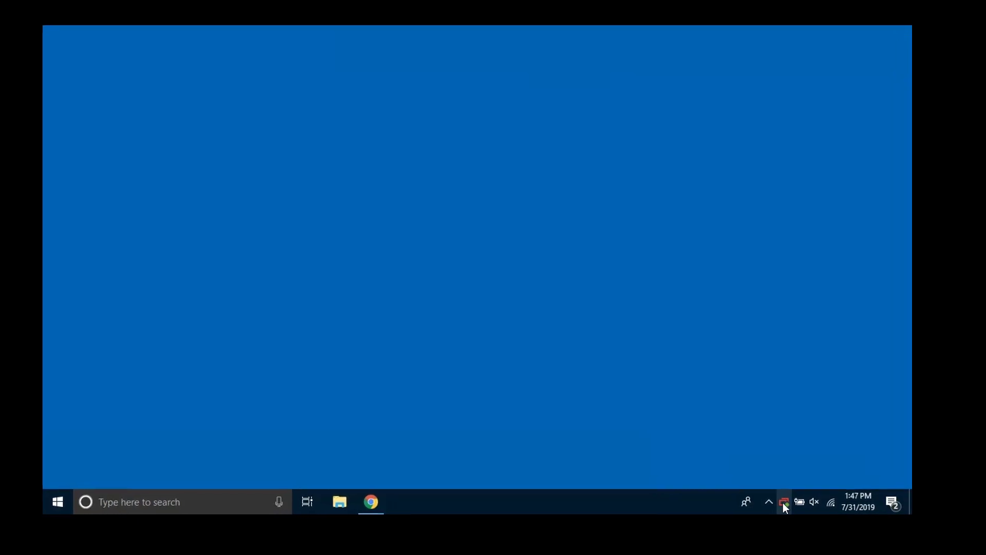
{"action": "right_click", "coordinate": [784, 503]}
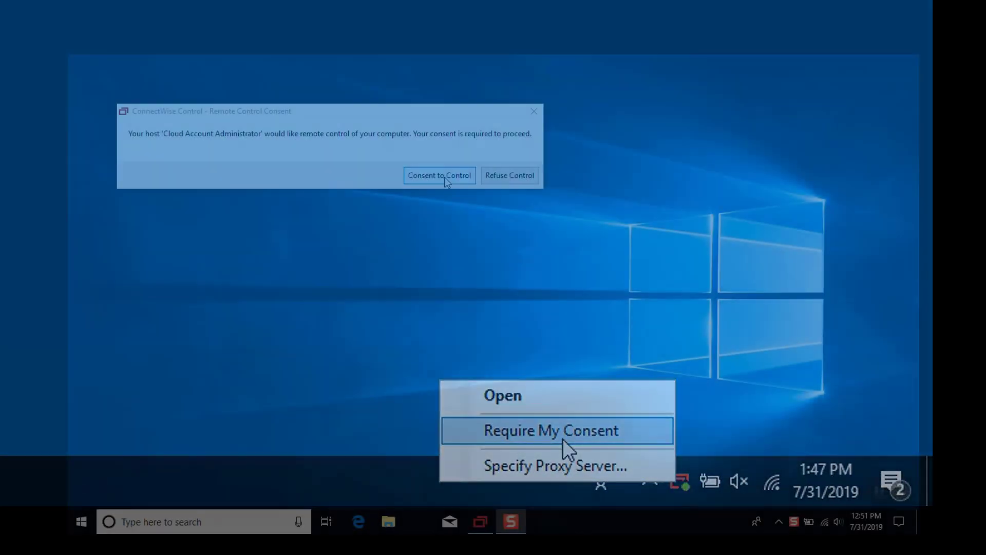
{"action": "left_click", "coordinate": [551, 430]}
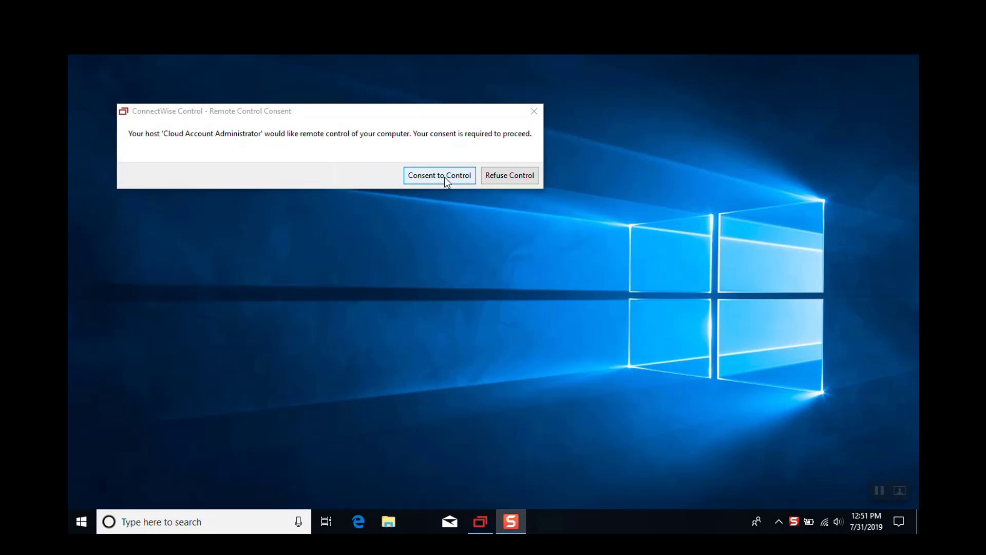
{"action": "left_click", "coordinate": [439, 175]}
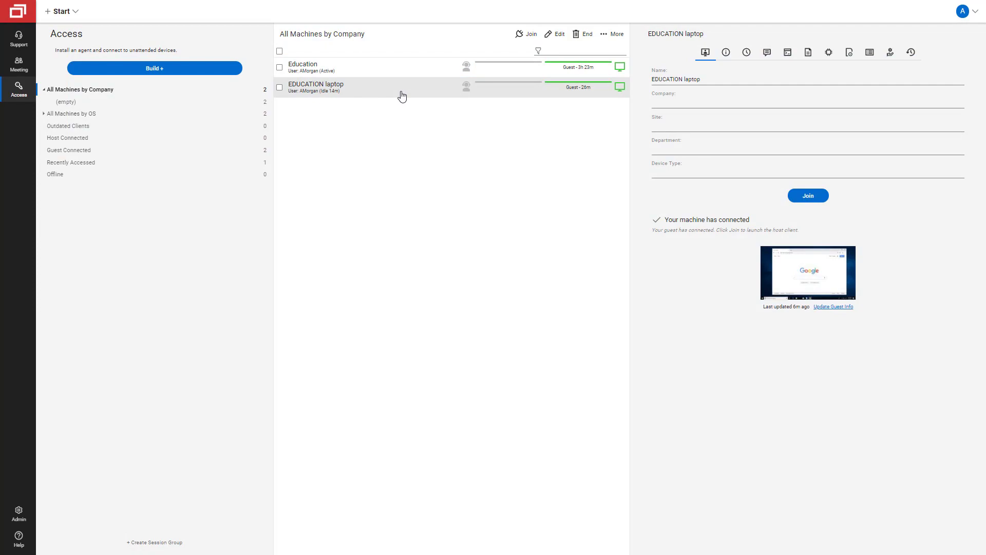
Step: Bring up the Specify Join Options dialog for the EDUCATION laptop session
{"action": "left_click", "coordinate": [807, 195]}
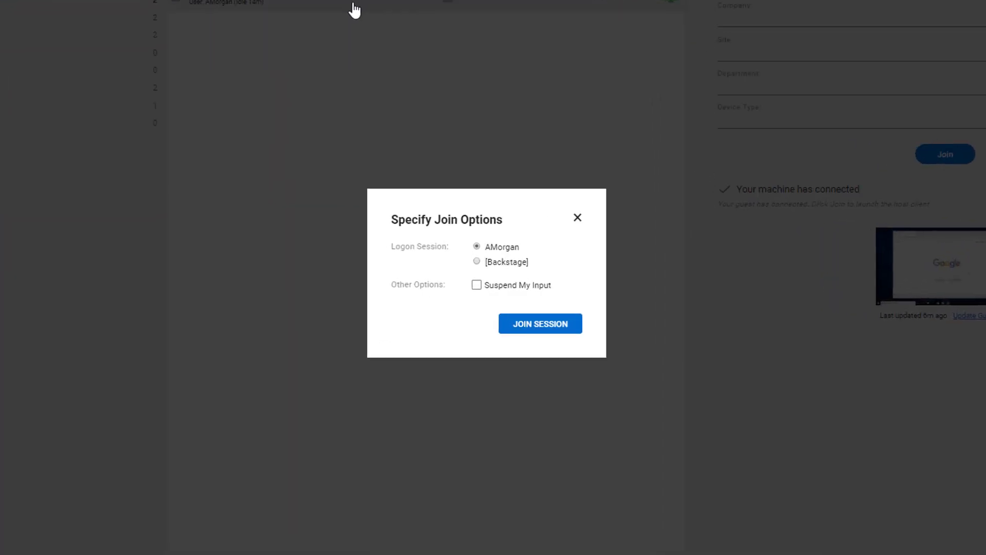